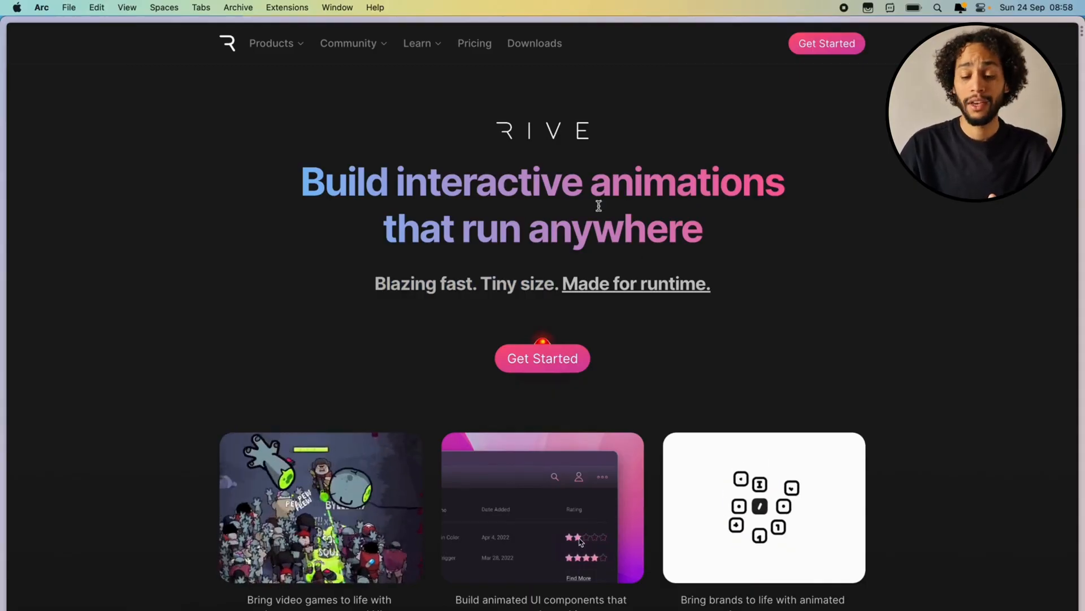
Open the Rive Renderer page and scroll through its technology section.
left_click(602, 476)
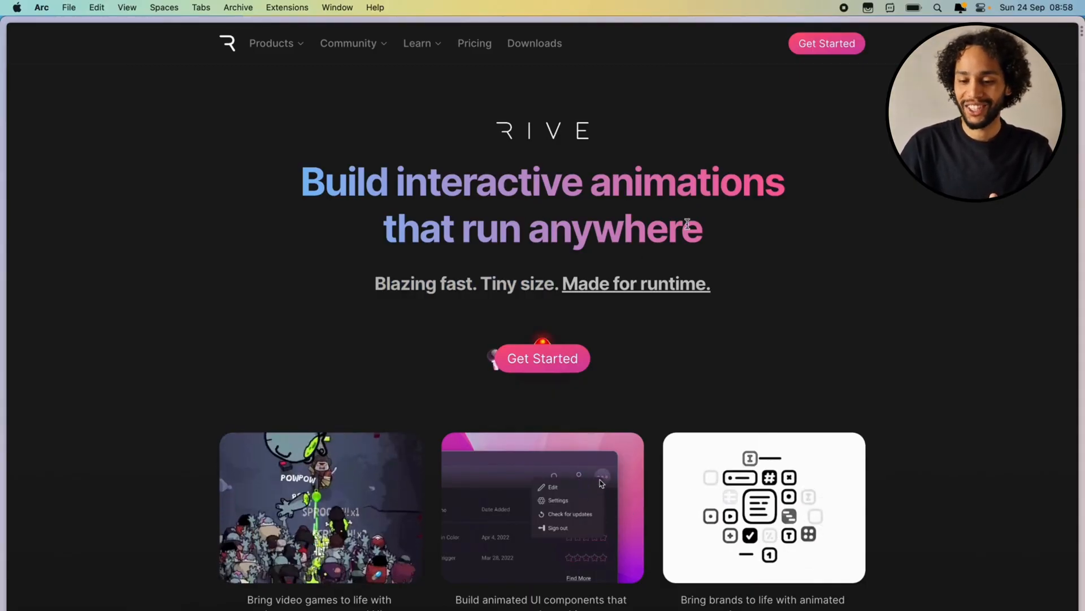
scroll("down", 3)
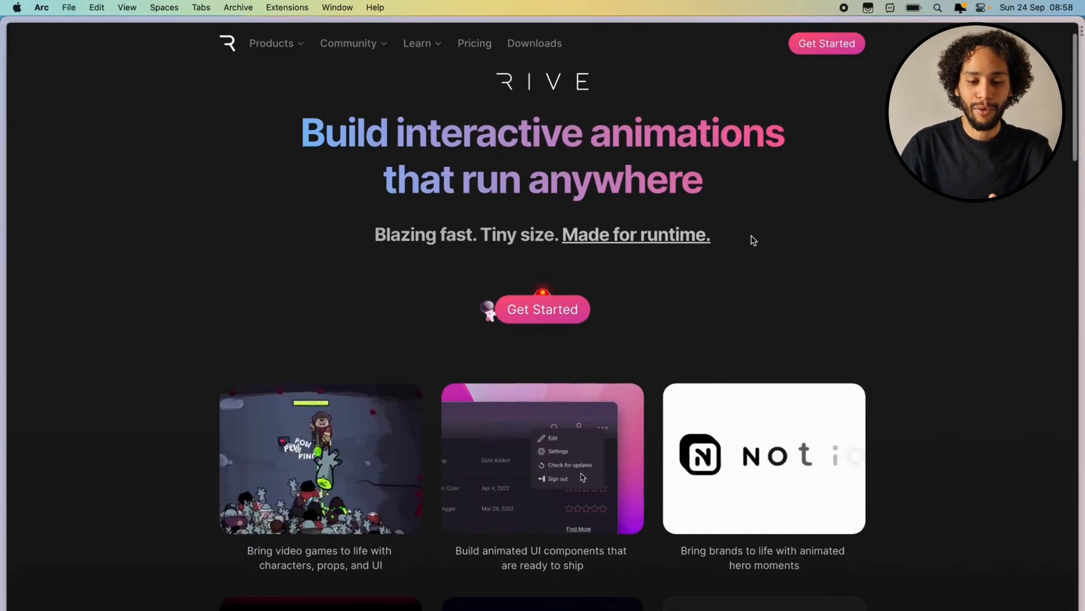
scroll("down", 3)
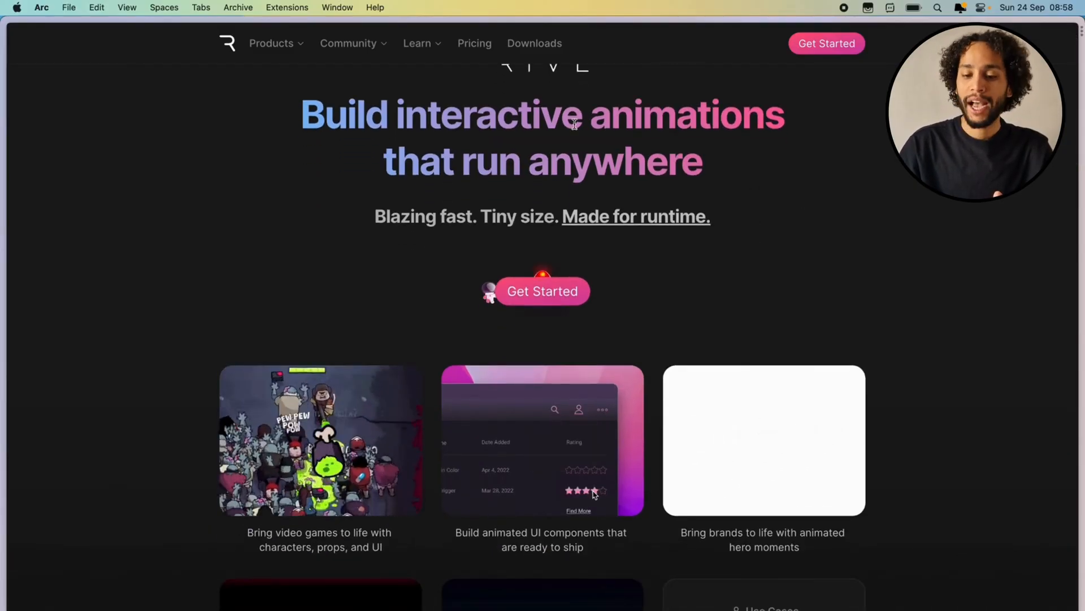
scroll("down", 3)
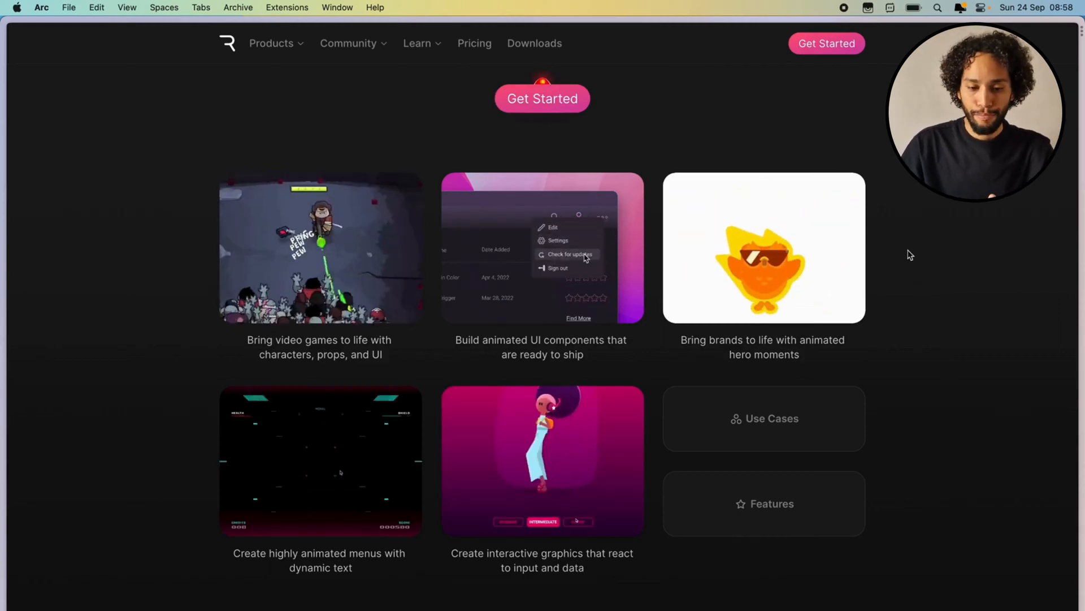
scroll("down", 3)
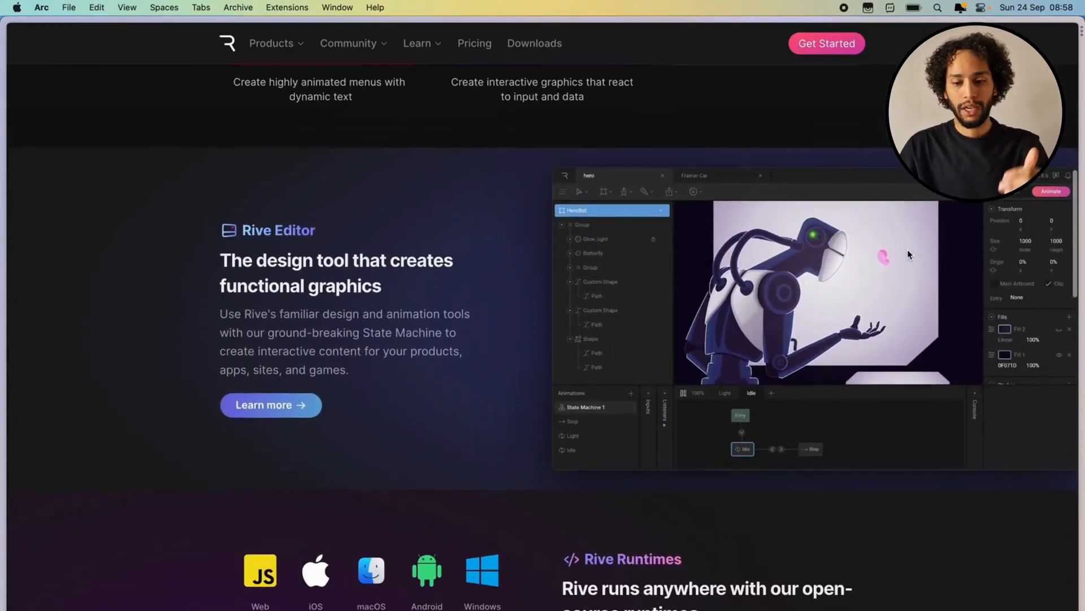
scroll("down", 3)
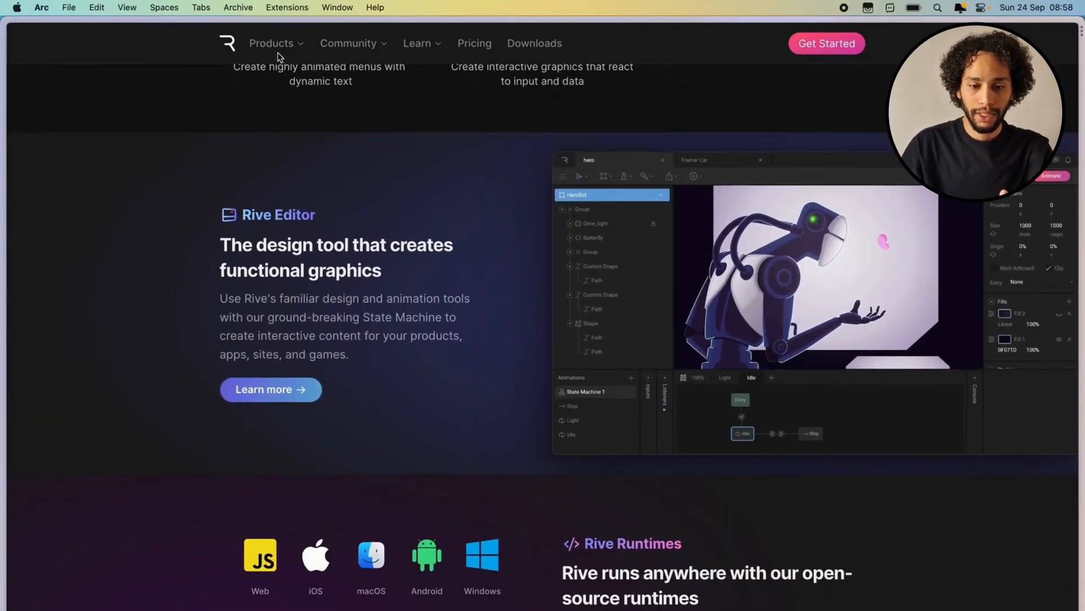
Browse the text and GameKit sections, then open the Community gallery.
left_click(349, 43)
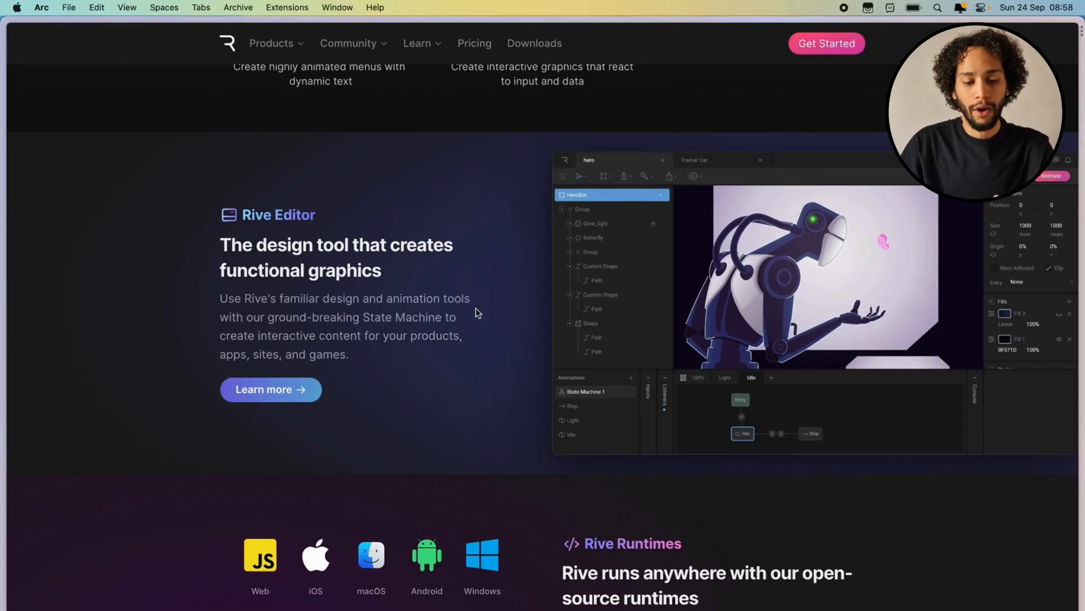
scroll("down", 3)
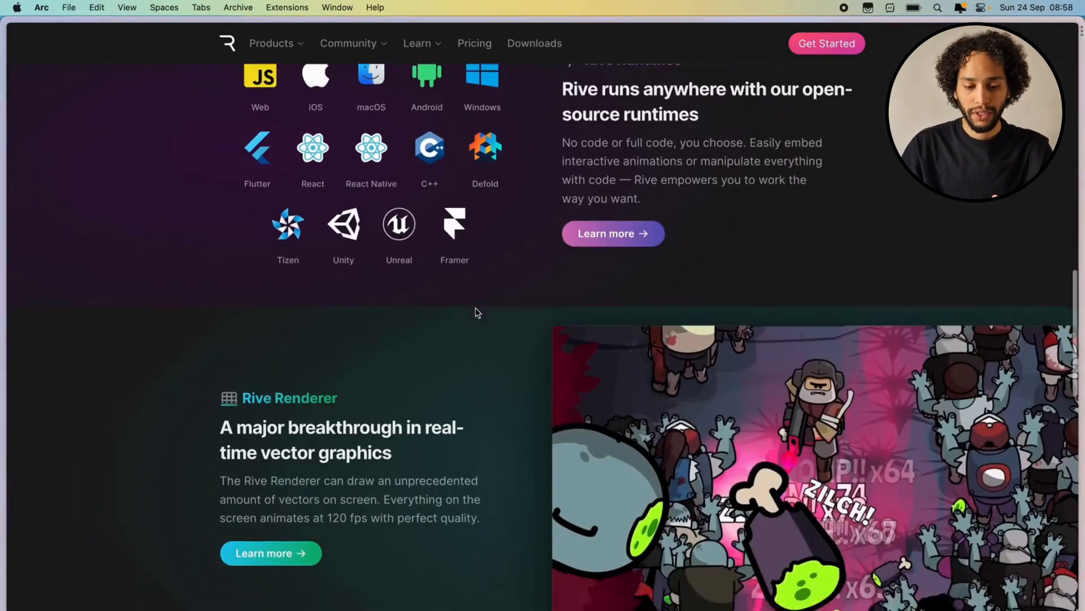
scroll("down", 3)
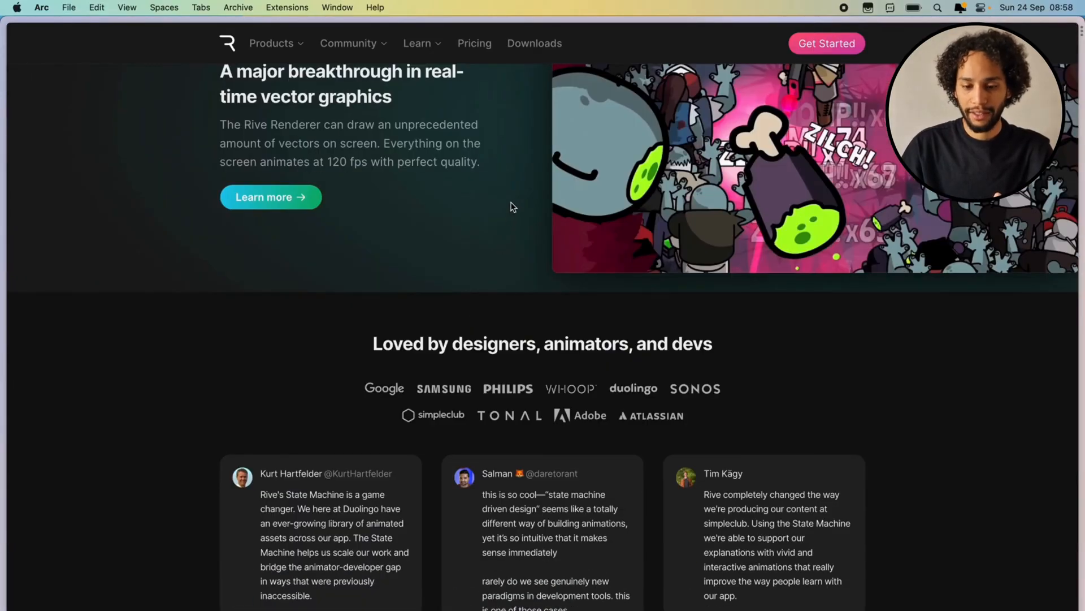
scroll("up", 3)
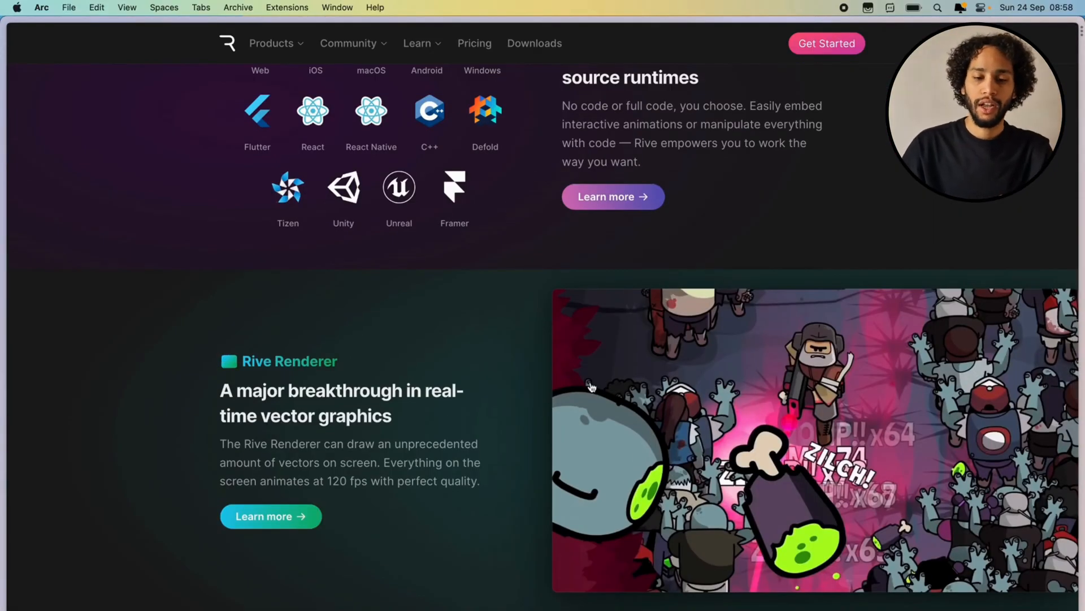
scroll("down", 3)
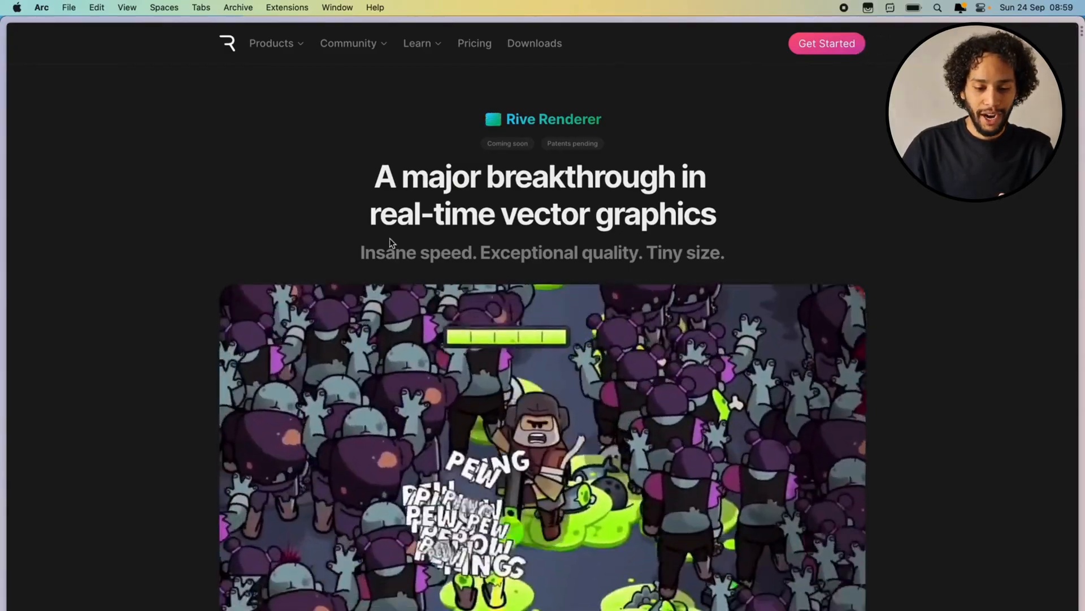
scroll("down", 3)
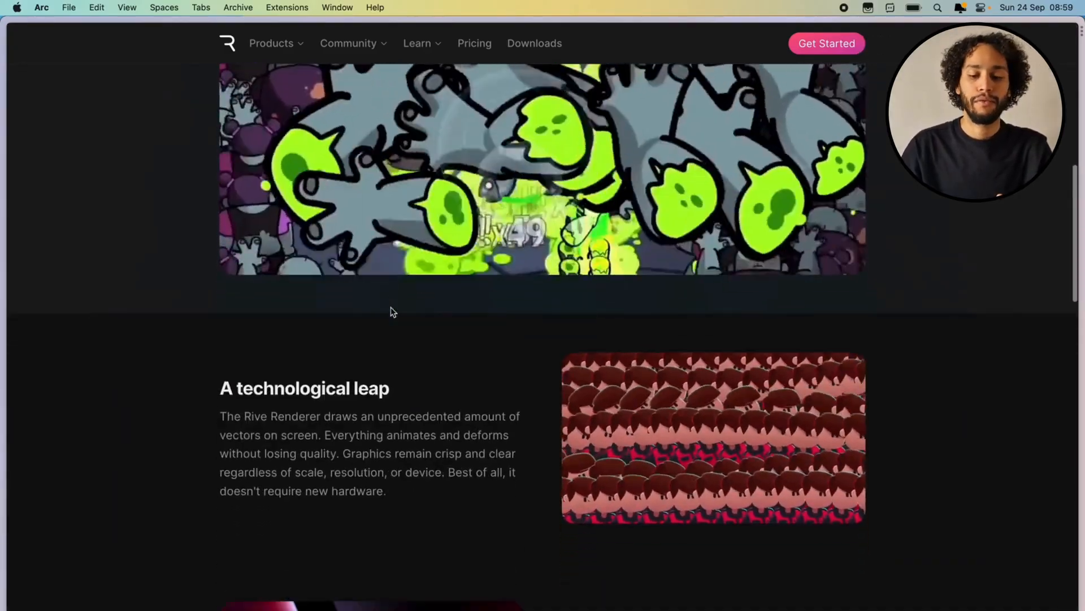
scroll("down", 3)
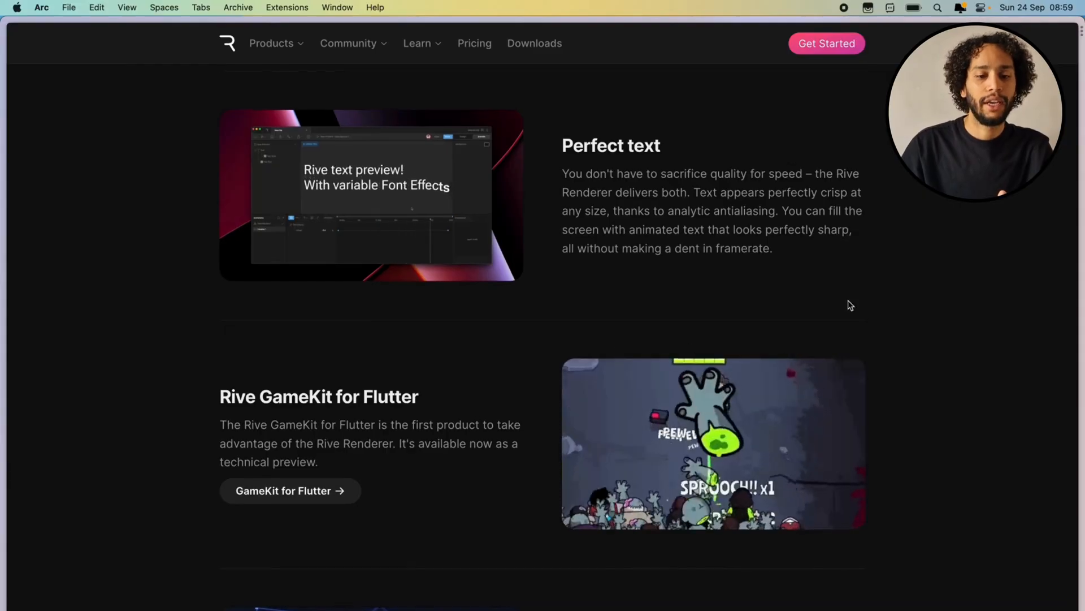
left_click(348, 43)
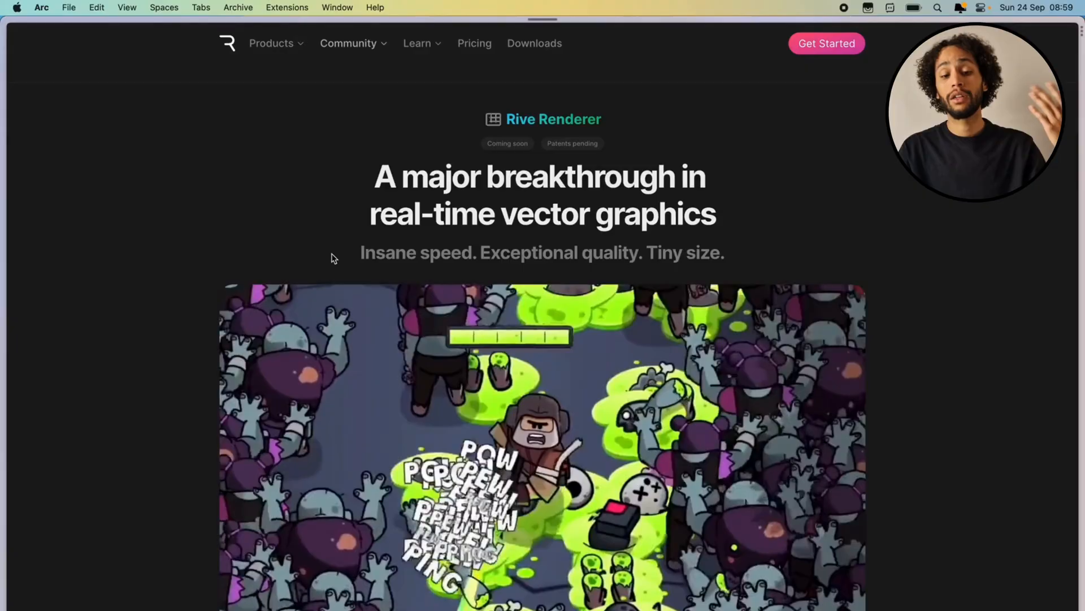
left_click(348, 43)
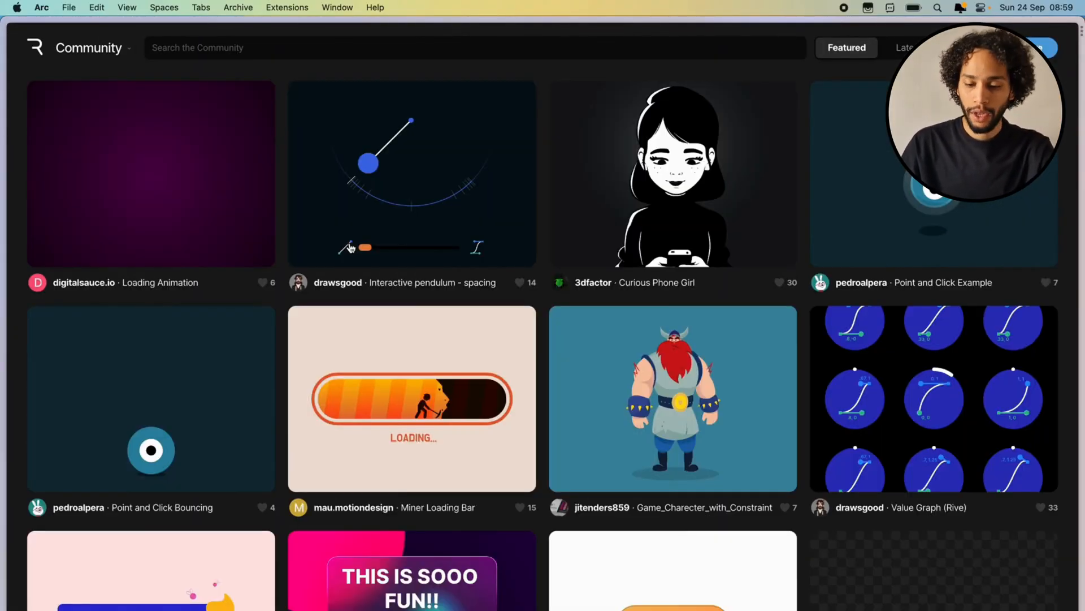
scroll("down", 3)
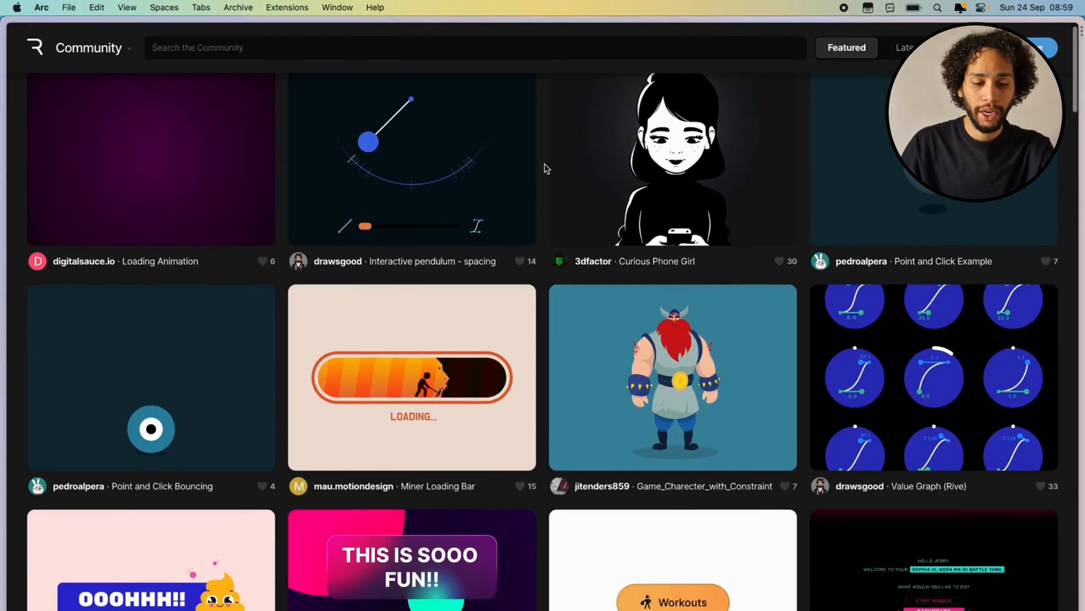
scroll("down", 3)
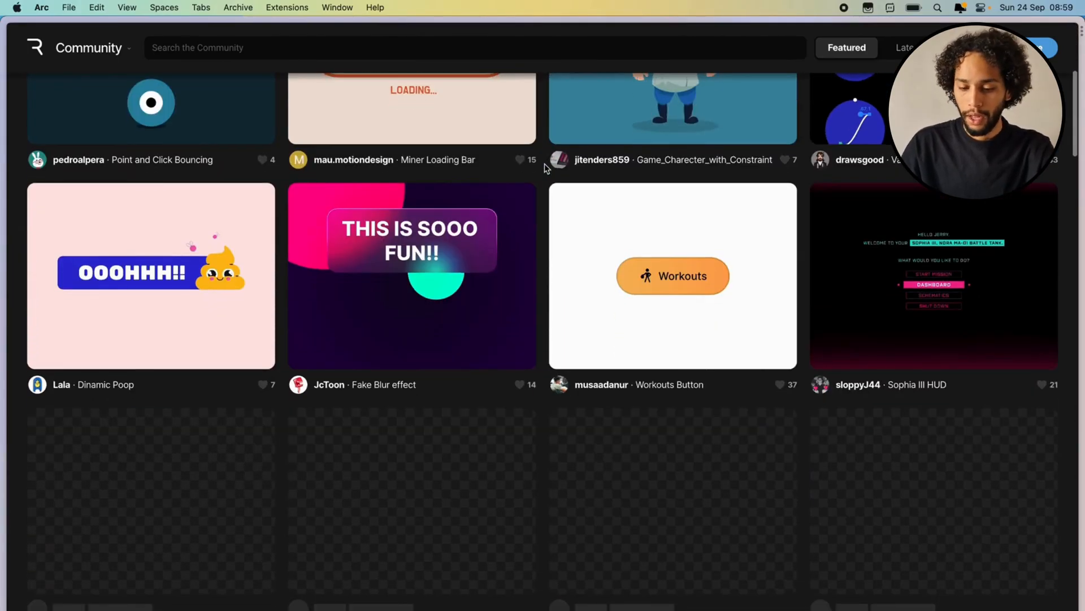
scroll("down", 3)
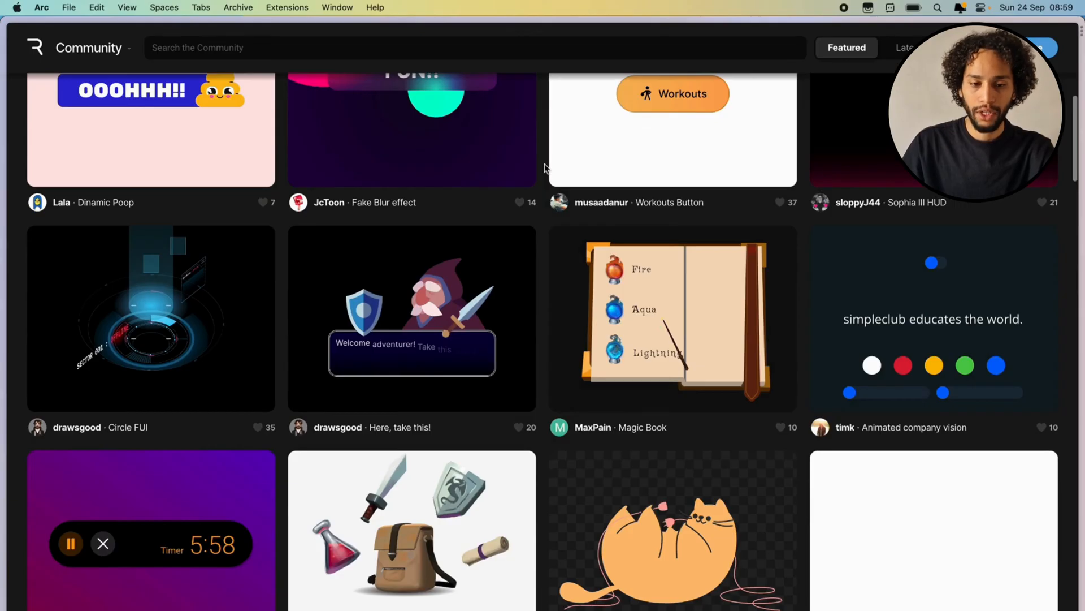
scroll("down", 3)
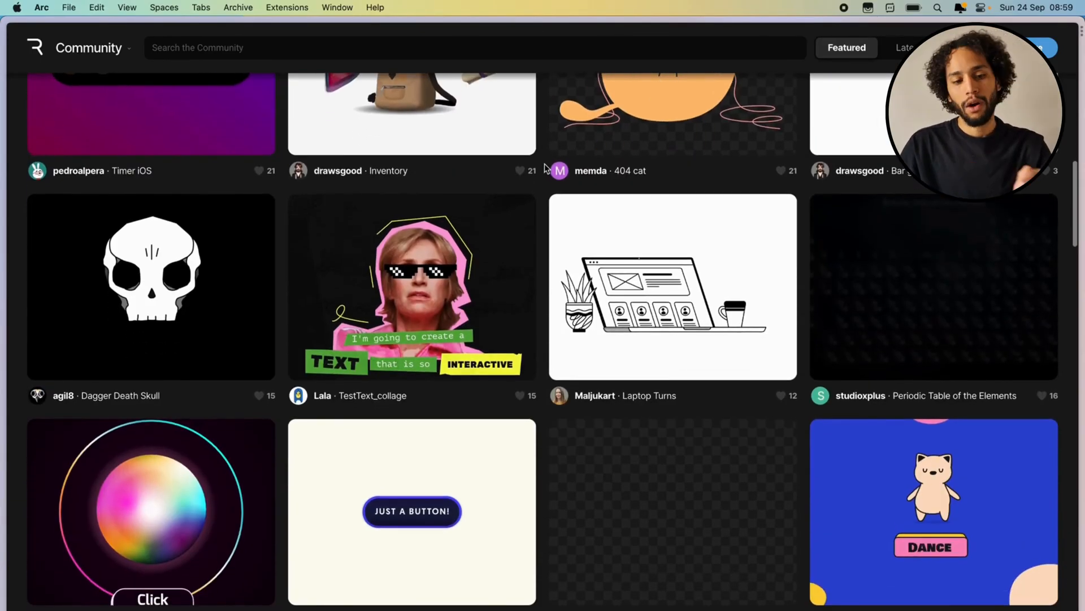
scroll("down", 3)
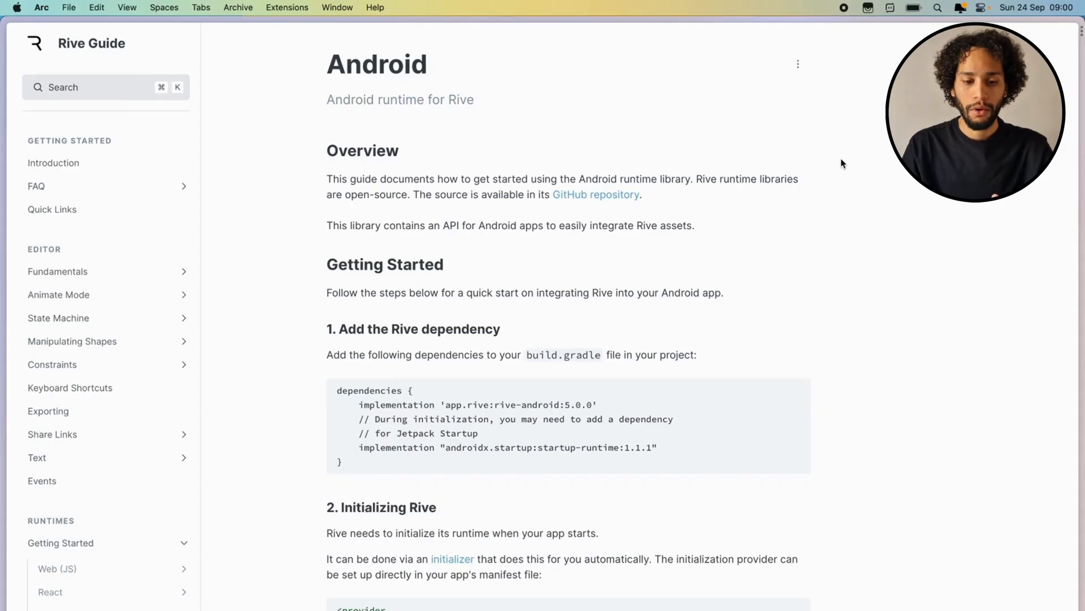
Scroll the Android runtime page down to Getting Started > Add the Rive dependency.
scroll("down", 3)
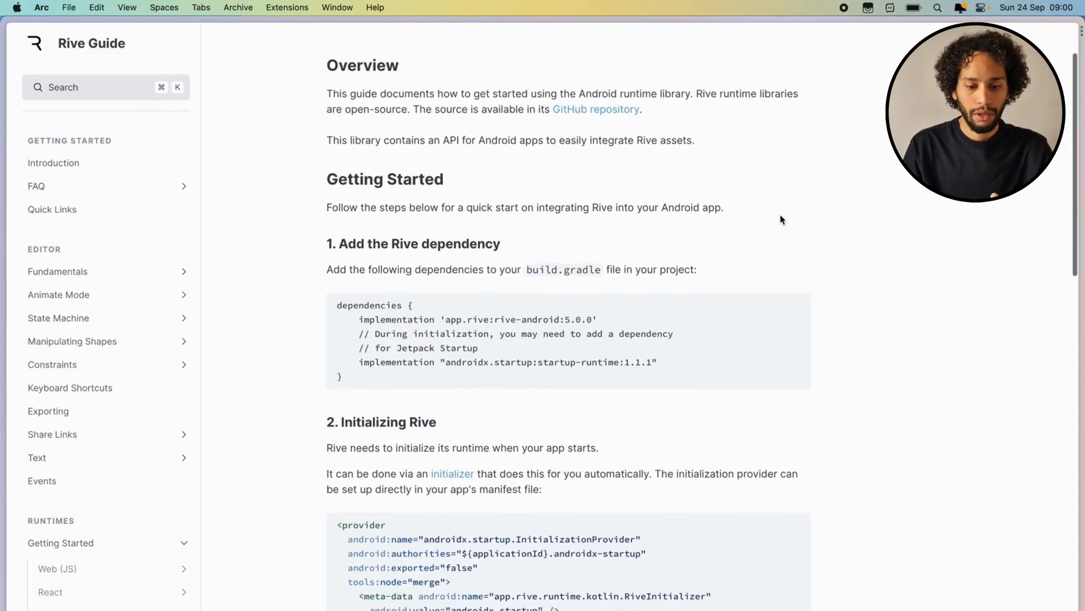
scroll("down", 3)
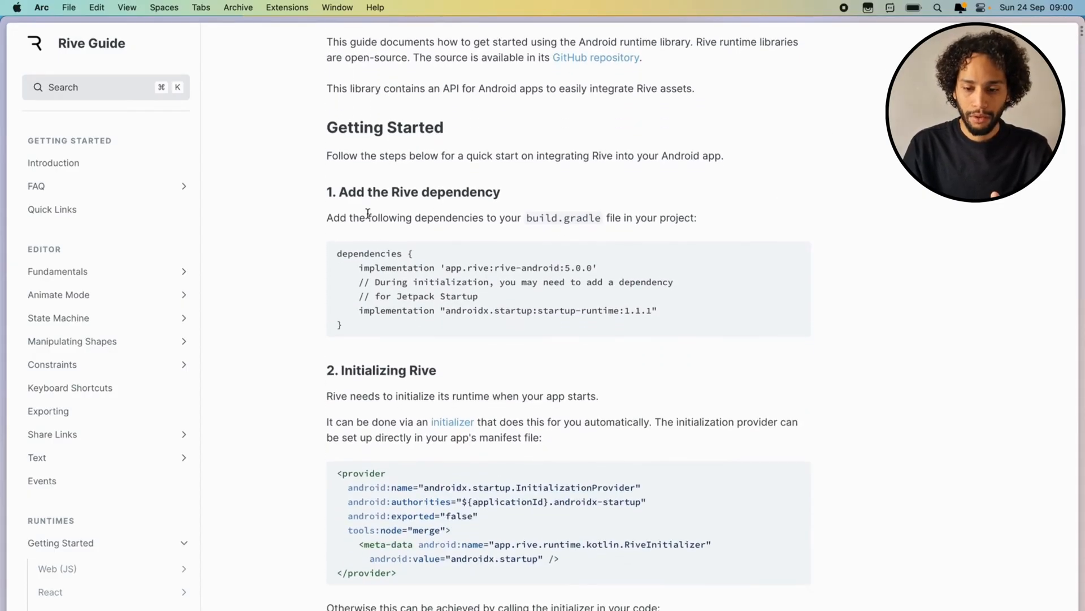
mouse_move(799, 255)
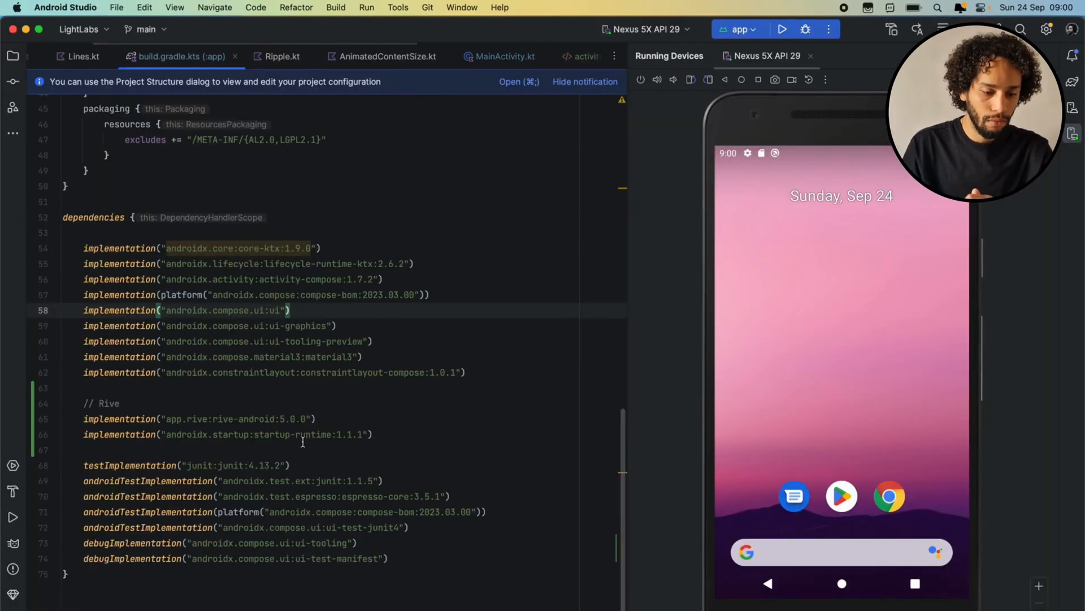
Add the rive-android 5.0.0 and startup-runtime 1.1.1 implementation lines to build.gradle.kts.
left_click_drag(83, 419, 372, 434)
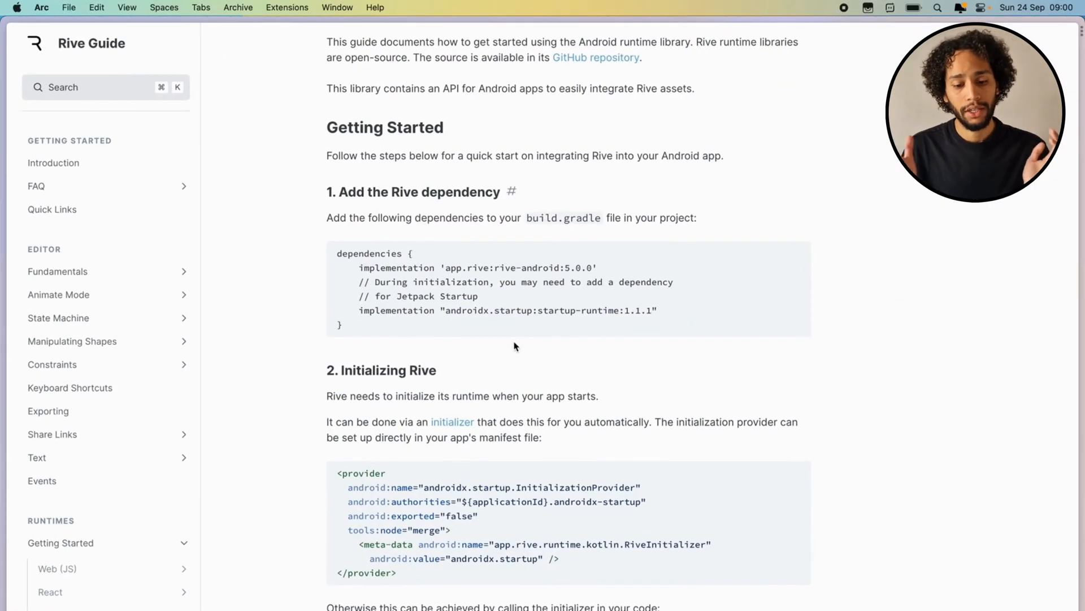
Scroll to section 2, Initializing Rive, covering manifest provider and in-code initializer.
scroll("down", 3)
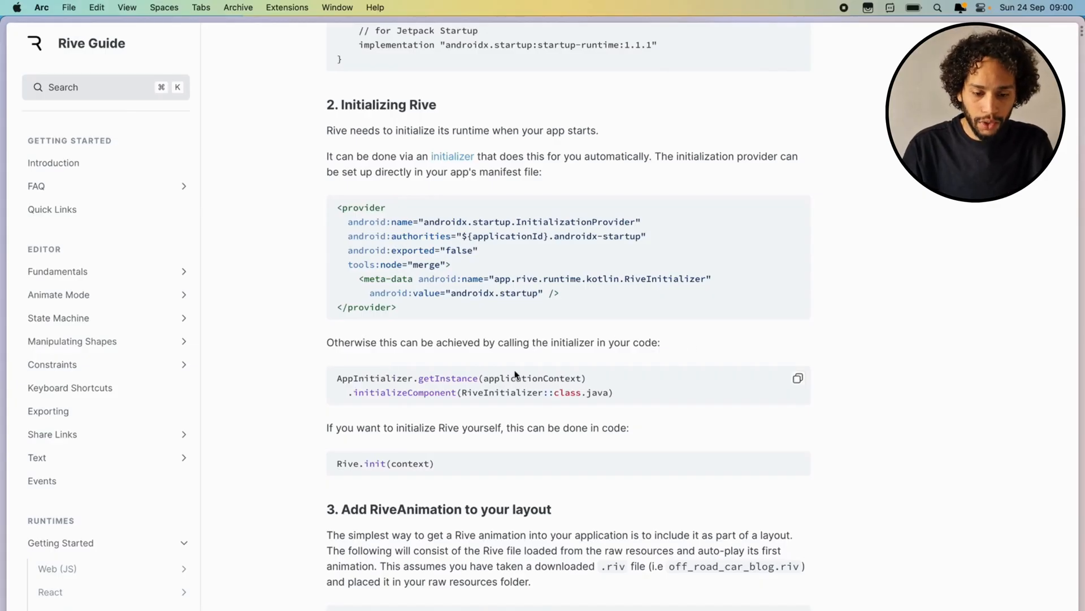
scroll("down", 3)
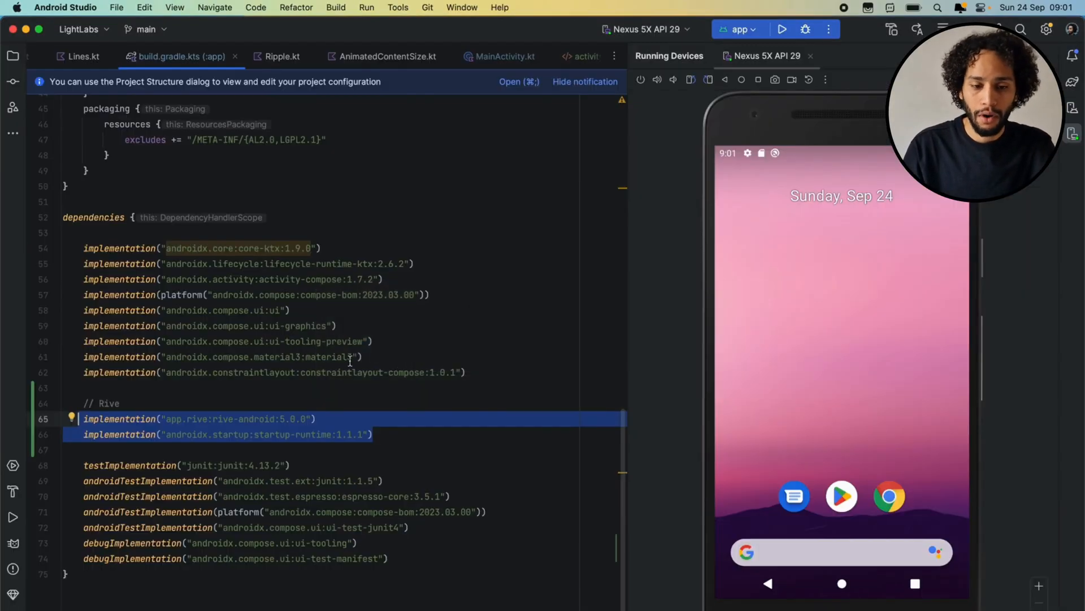
Paste AppInitializer...initializeComponent(RiveInitializer::class.java) into MainActivity's onCreate.
left_click(504, 56)
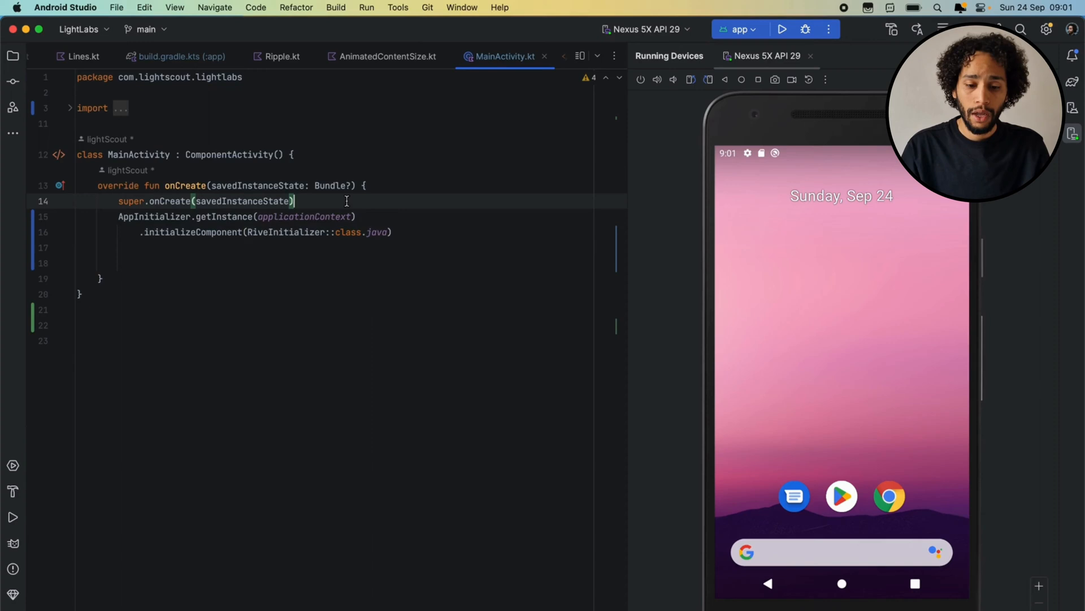
key("Cmd+Tab")
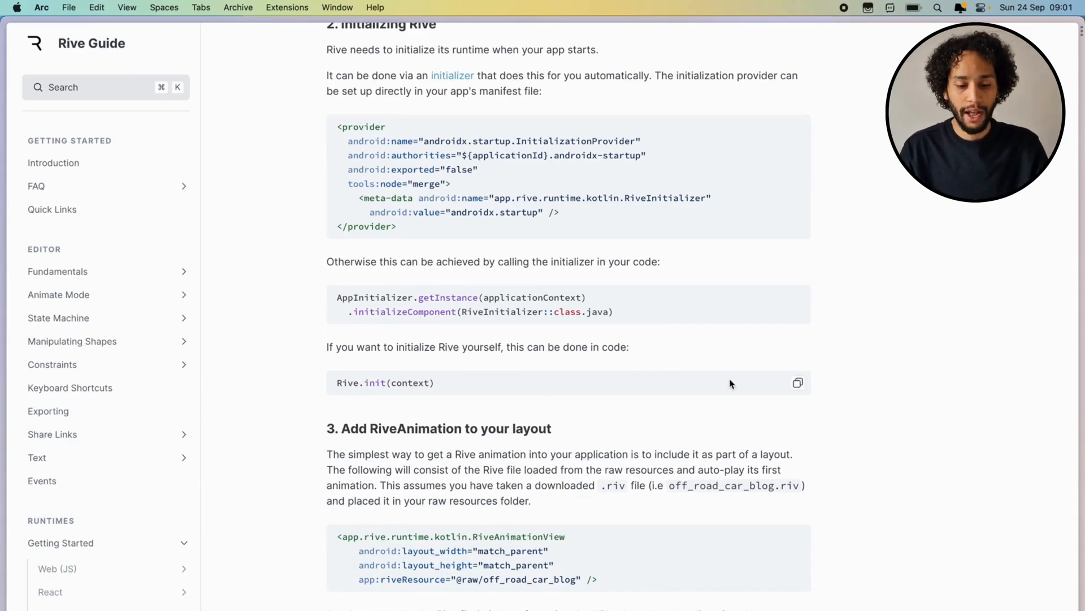
mouse_move(868, 248)
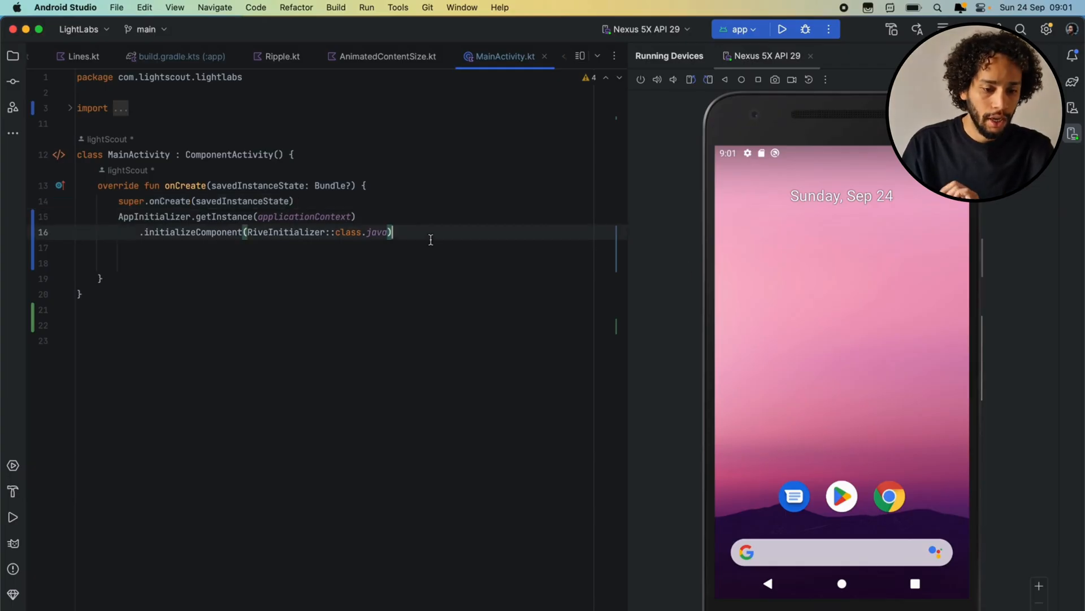
Add Rive.init(this) below the initializer in onCreate.
type("Rive.init(context)")
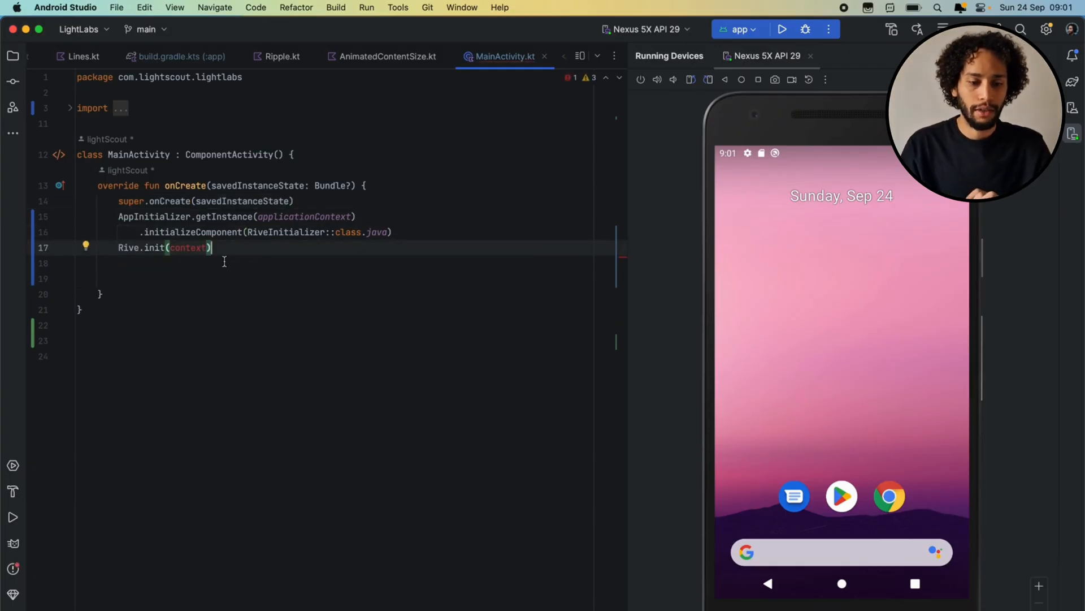
type("this")
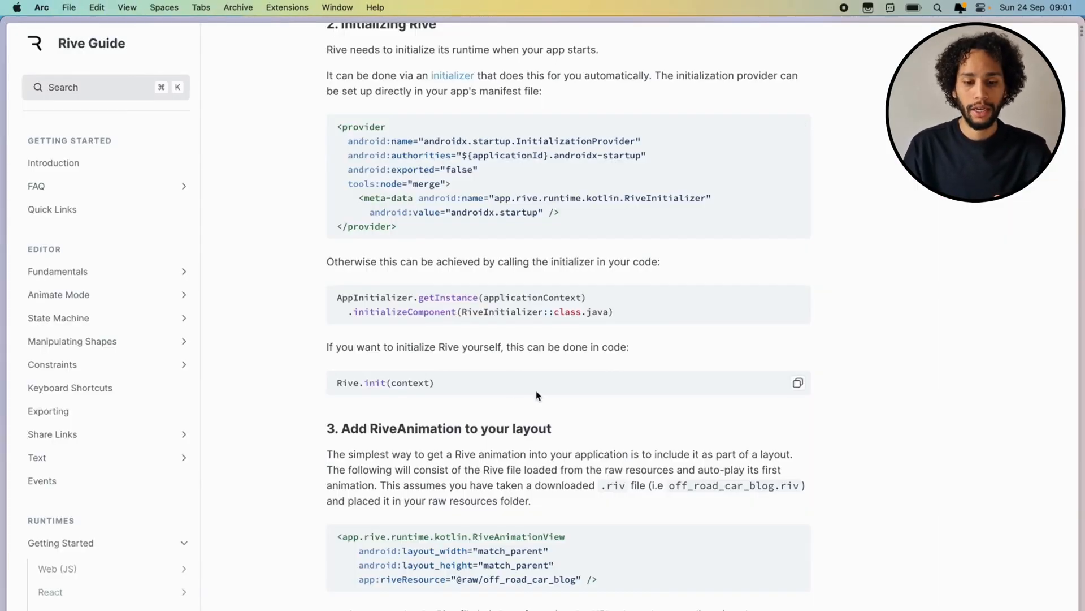
Scroll to section 3, Add RiveAnimation to your layout, and review its XML snippets.
scroll("down", 3)
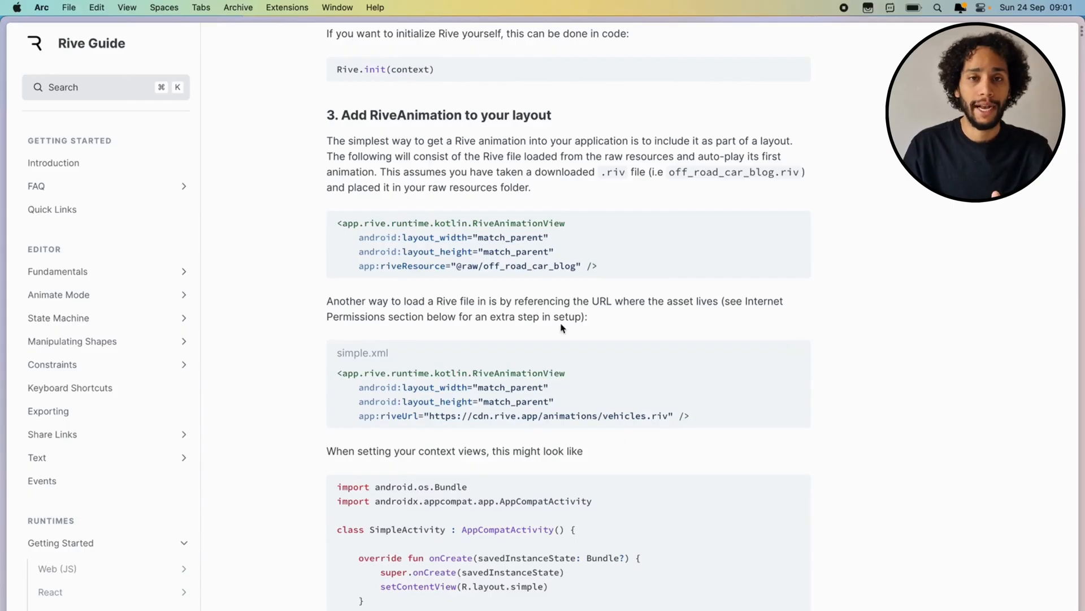
mouse_move(539, 215)
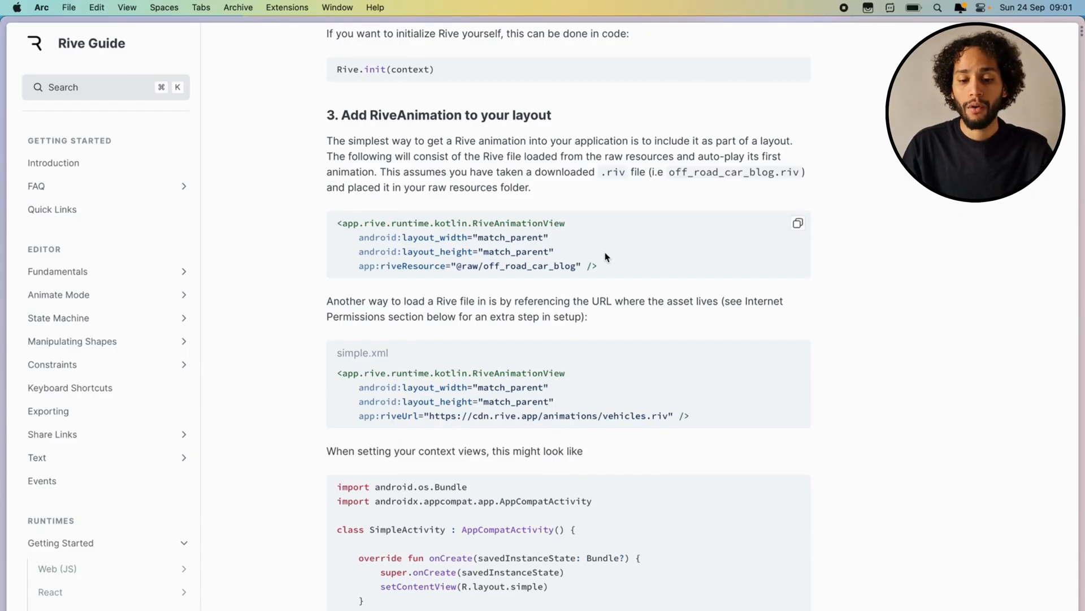
mouse_move(588, 251)
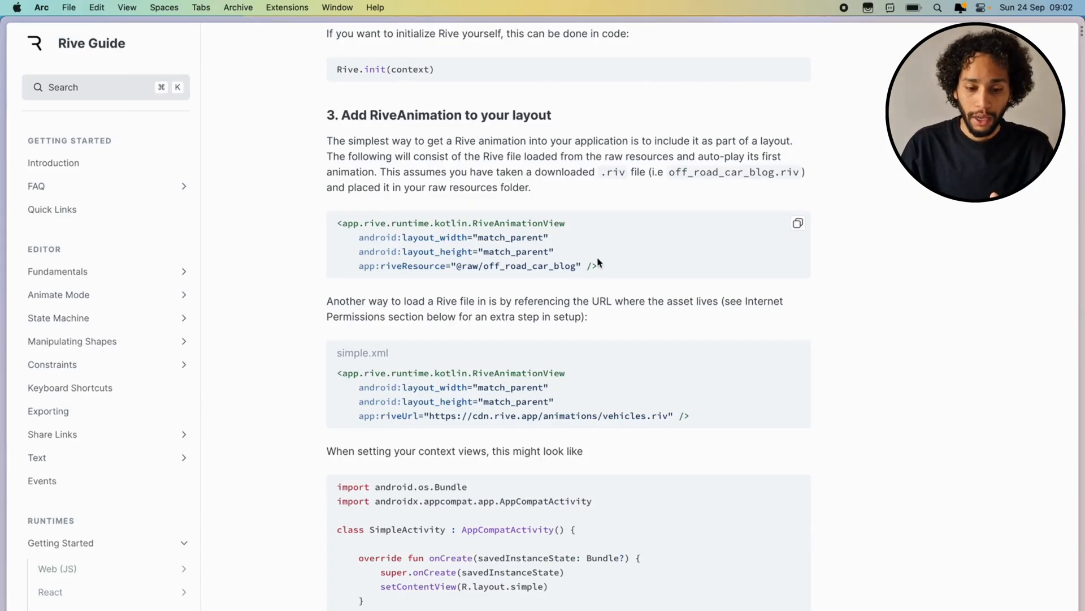
scroll("down", 3)
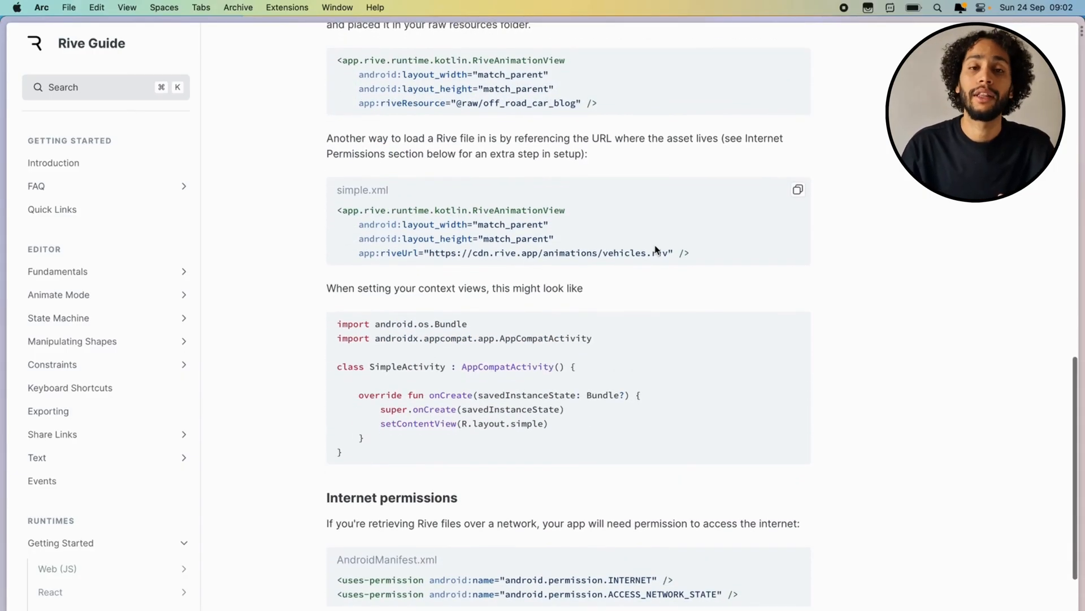
mouse_move(657, 185)
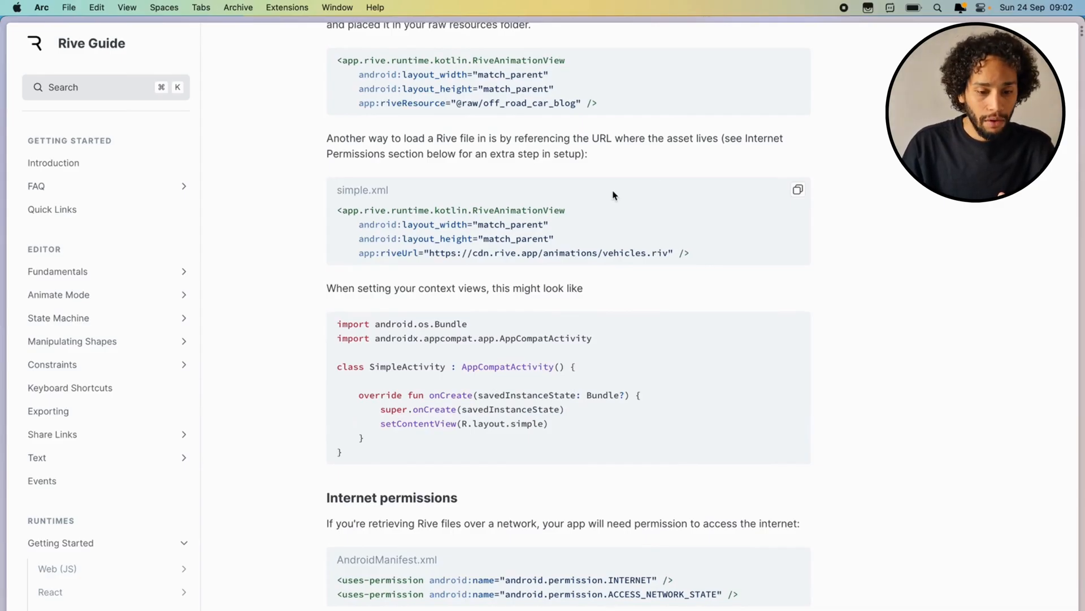
scroll("up", 3)
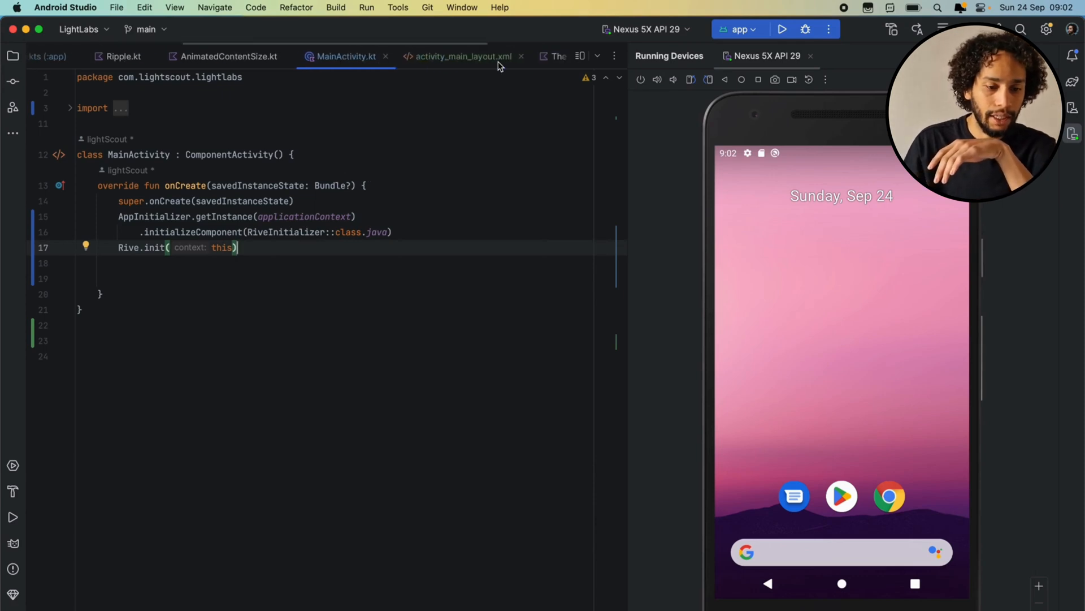
left_click(462, 56)
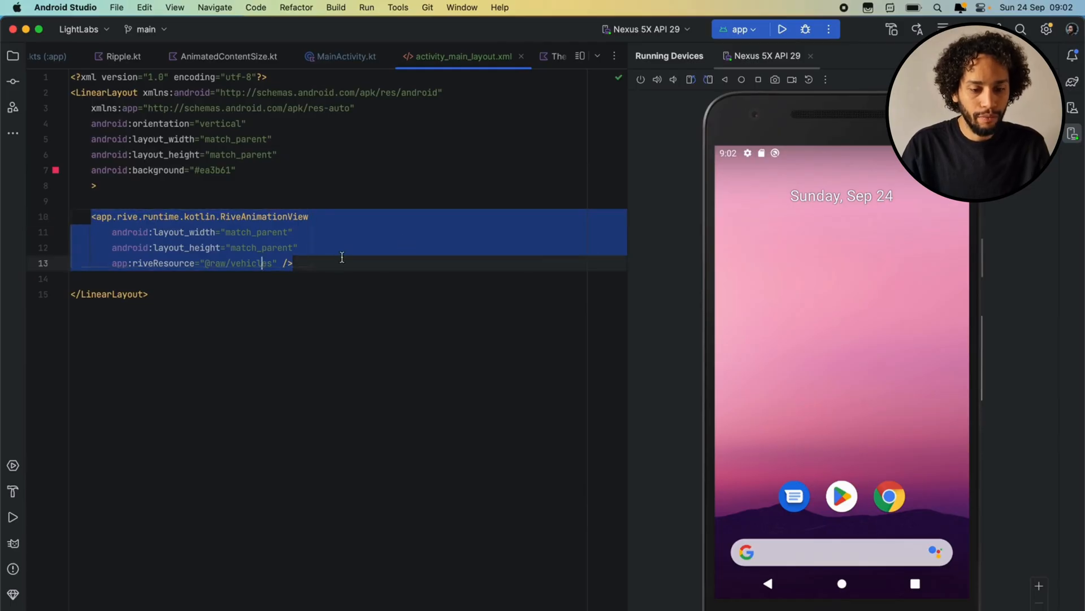
left_click(251, 263)
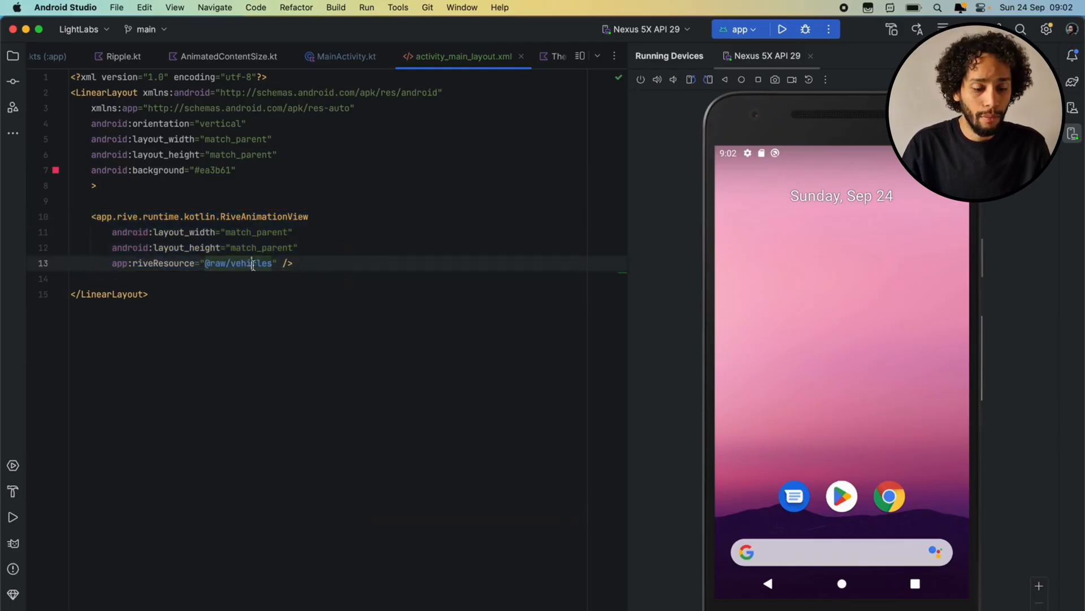
left_click(13, 55)
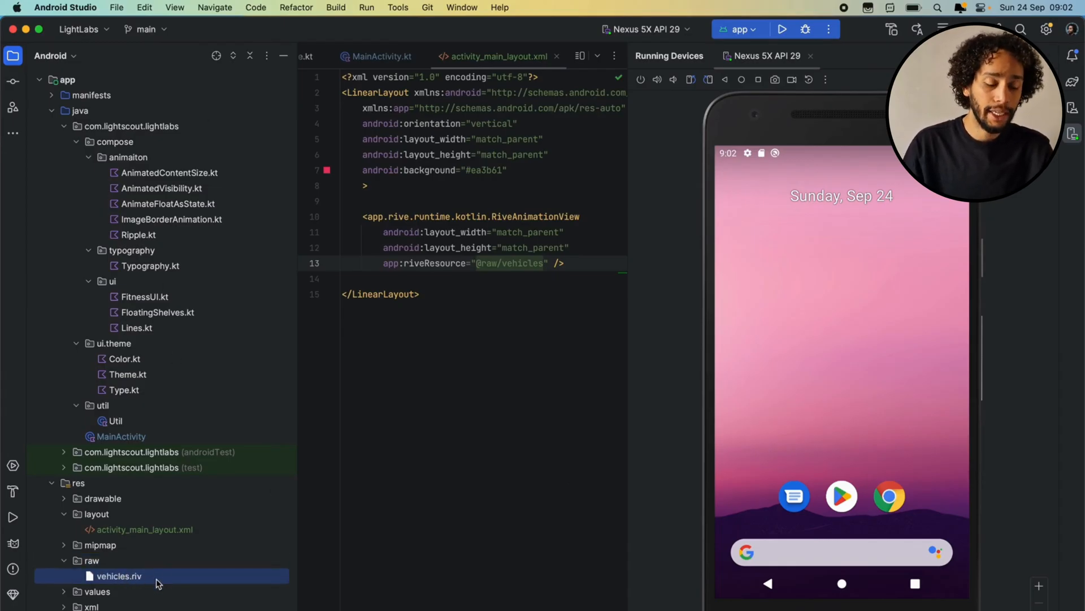
mouse_move(142, 589)
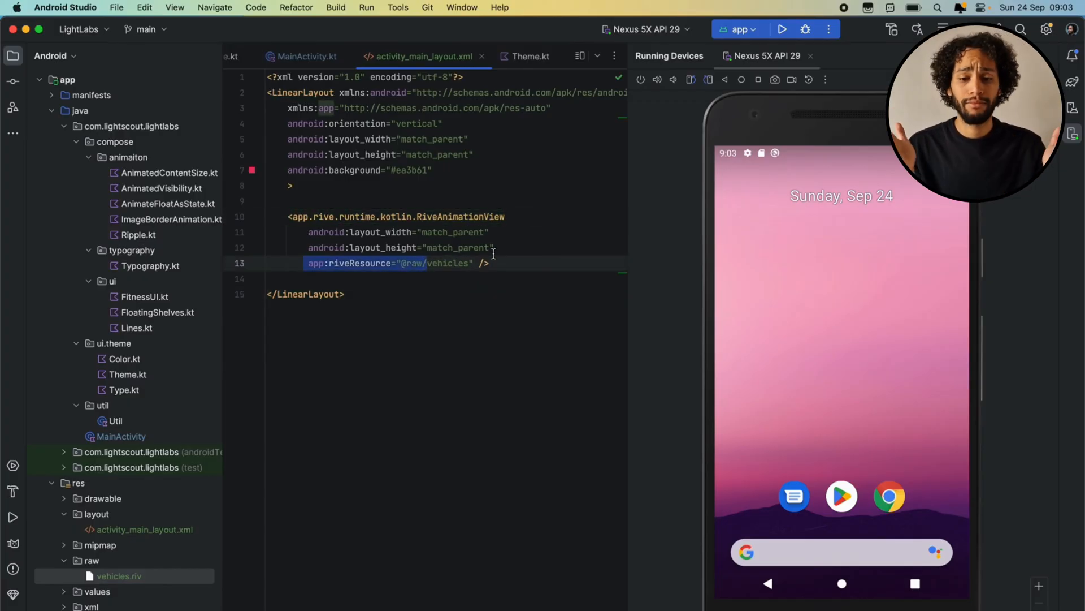
Deselect the riveResource attribute in the layout file.
left_click(505, 263)
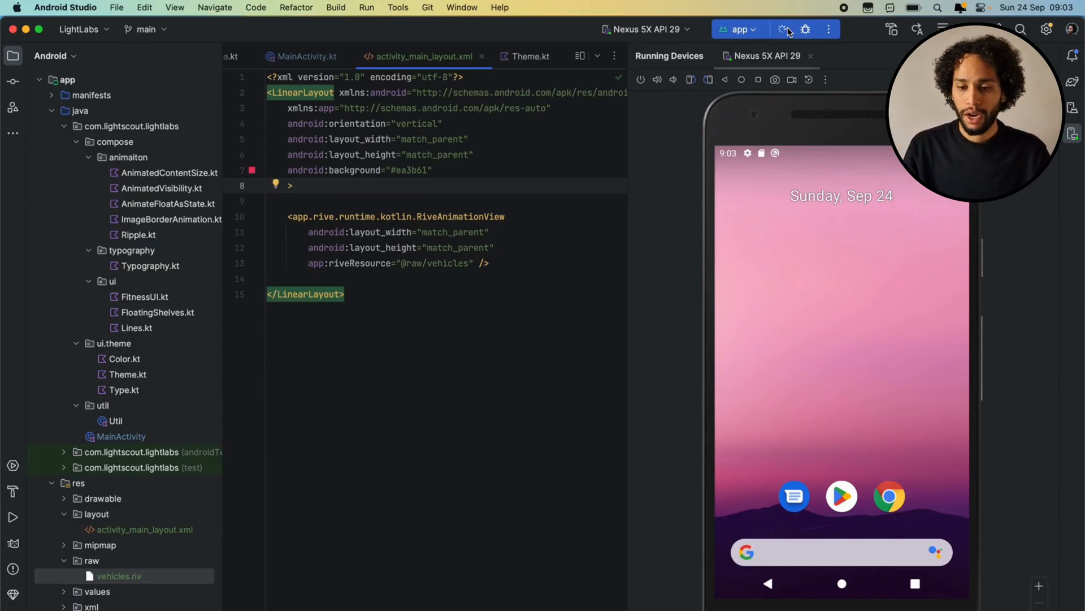
Run the app on the Nexus 5X emulator, then return to MainActivity.kt.
left_click(783, 29)
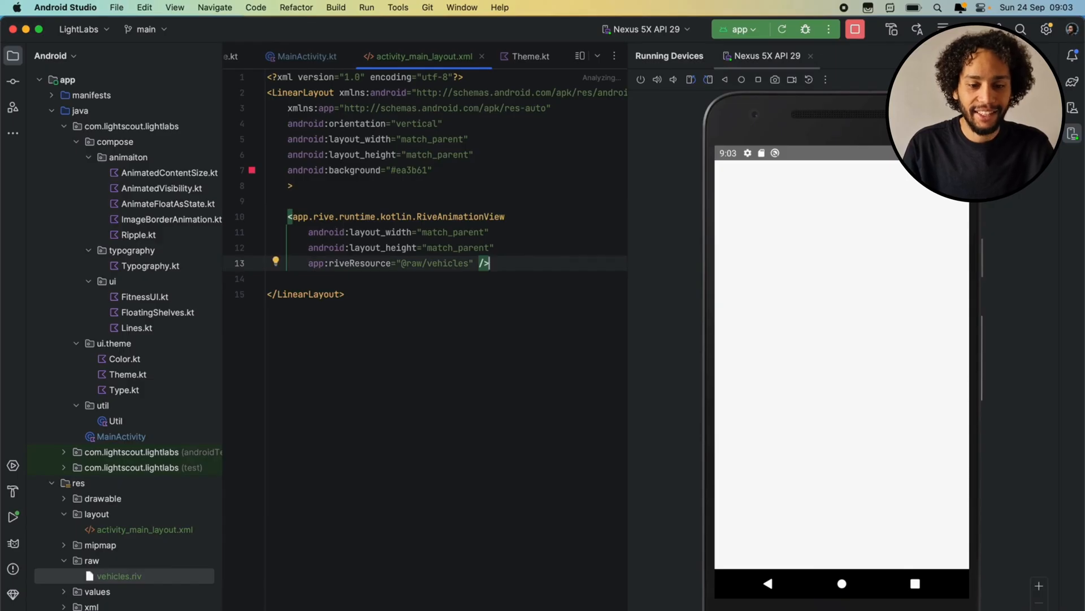
left_click(302, 56)
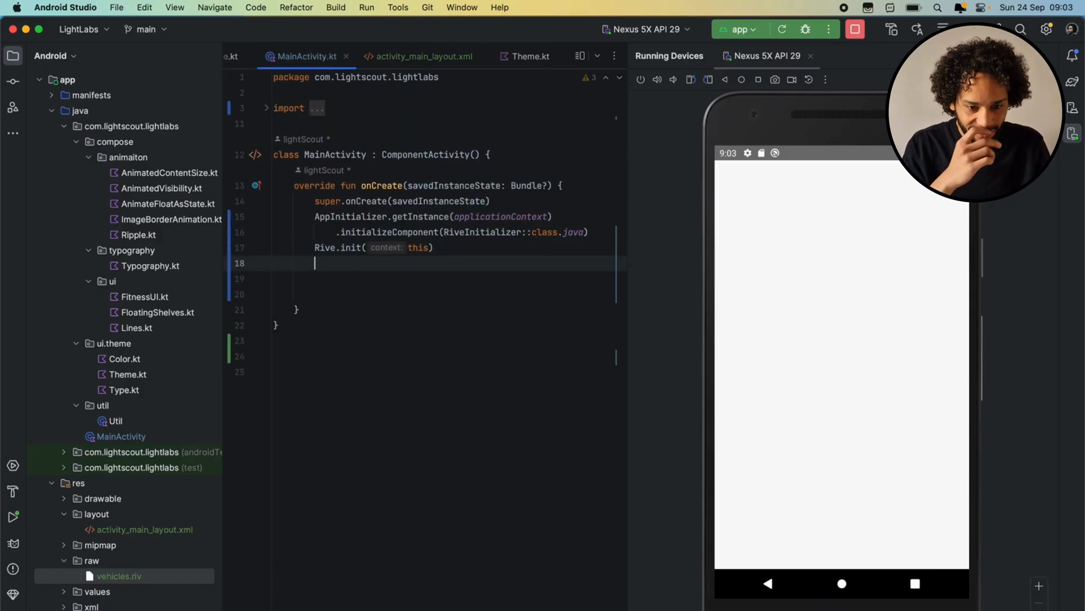
In onCreate, call setContentView(R.layout.activity_main_layout) using autocomplete.
type("setContentView(")
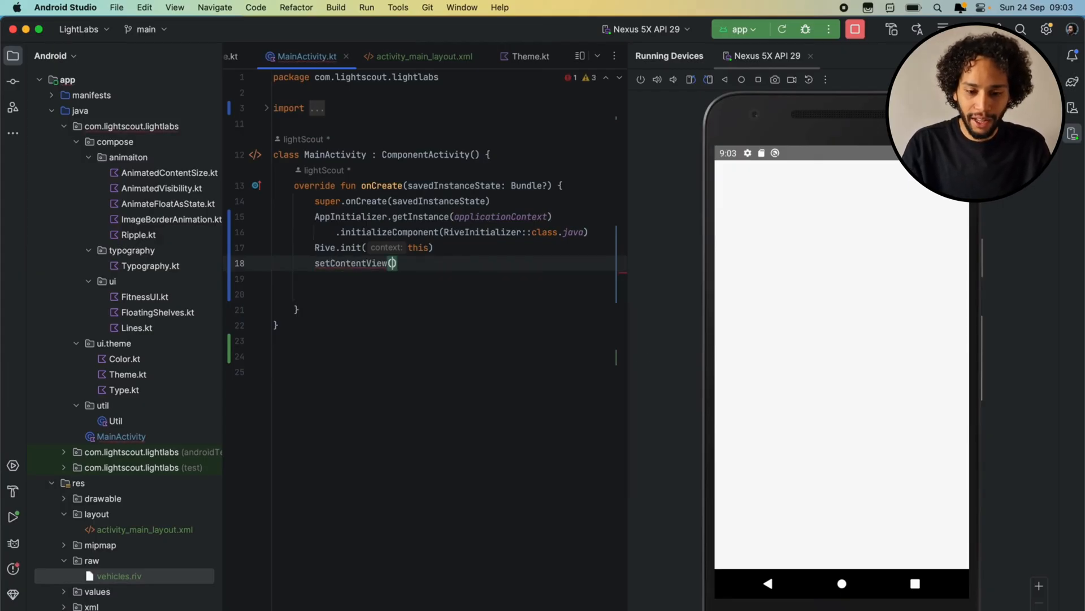
type("R.")
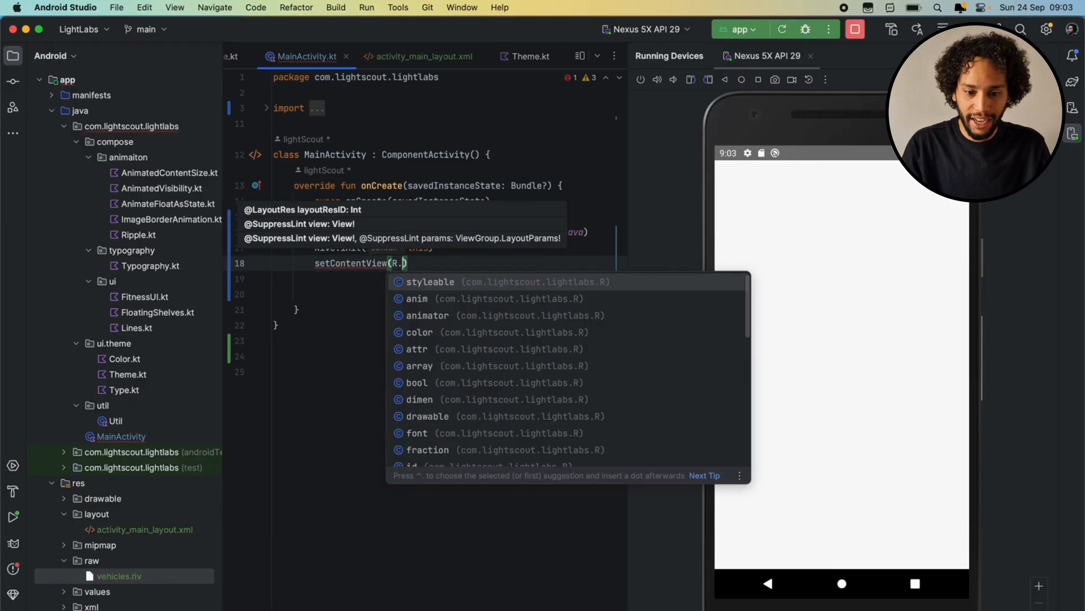
type("layout.activity_main_layout")
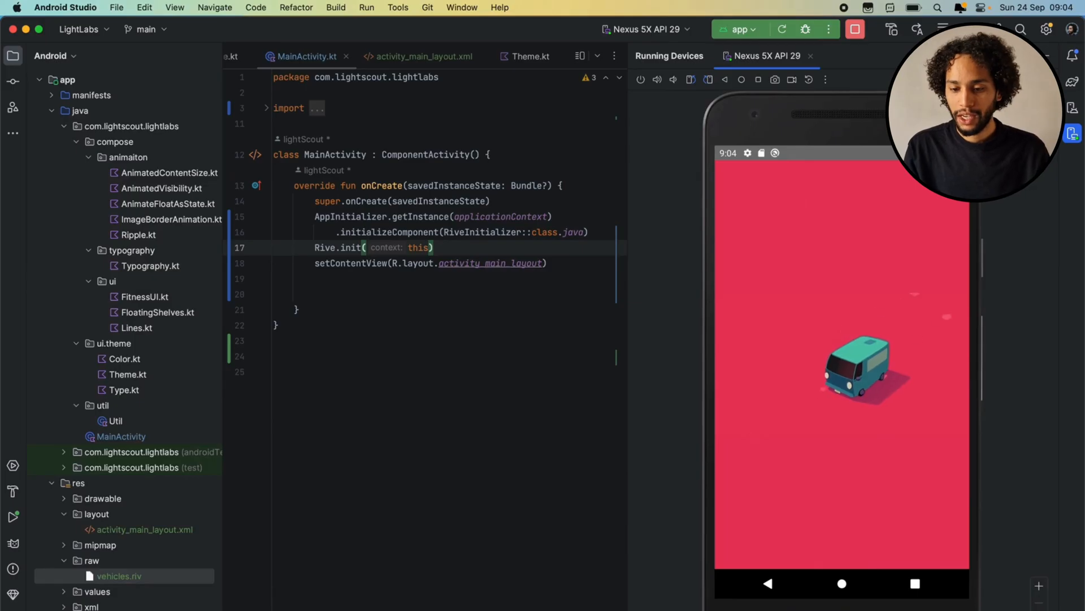
mouse_move(1029, 369)
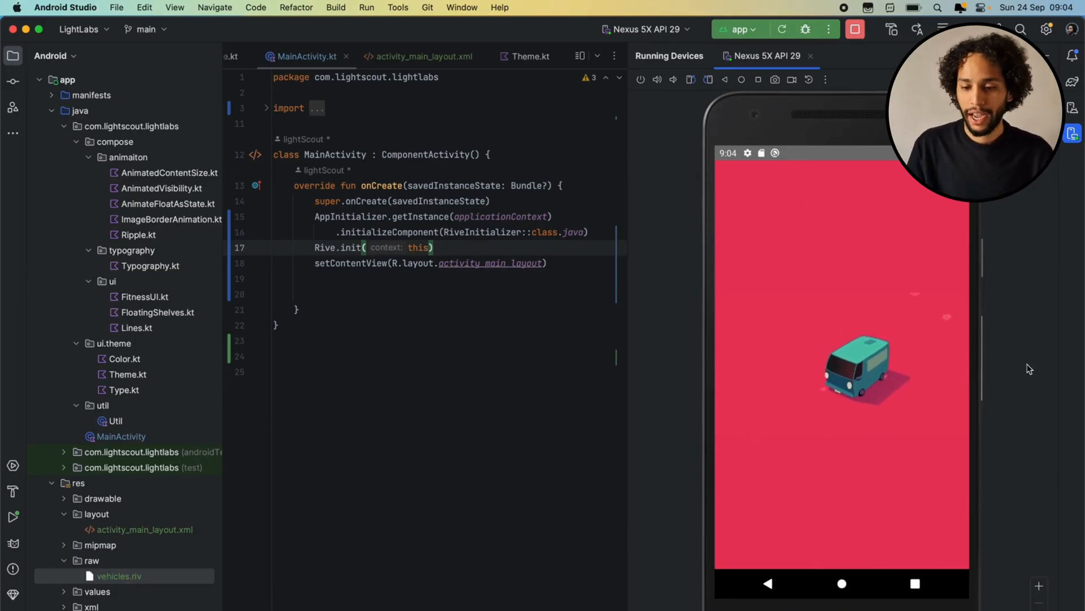